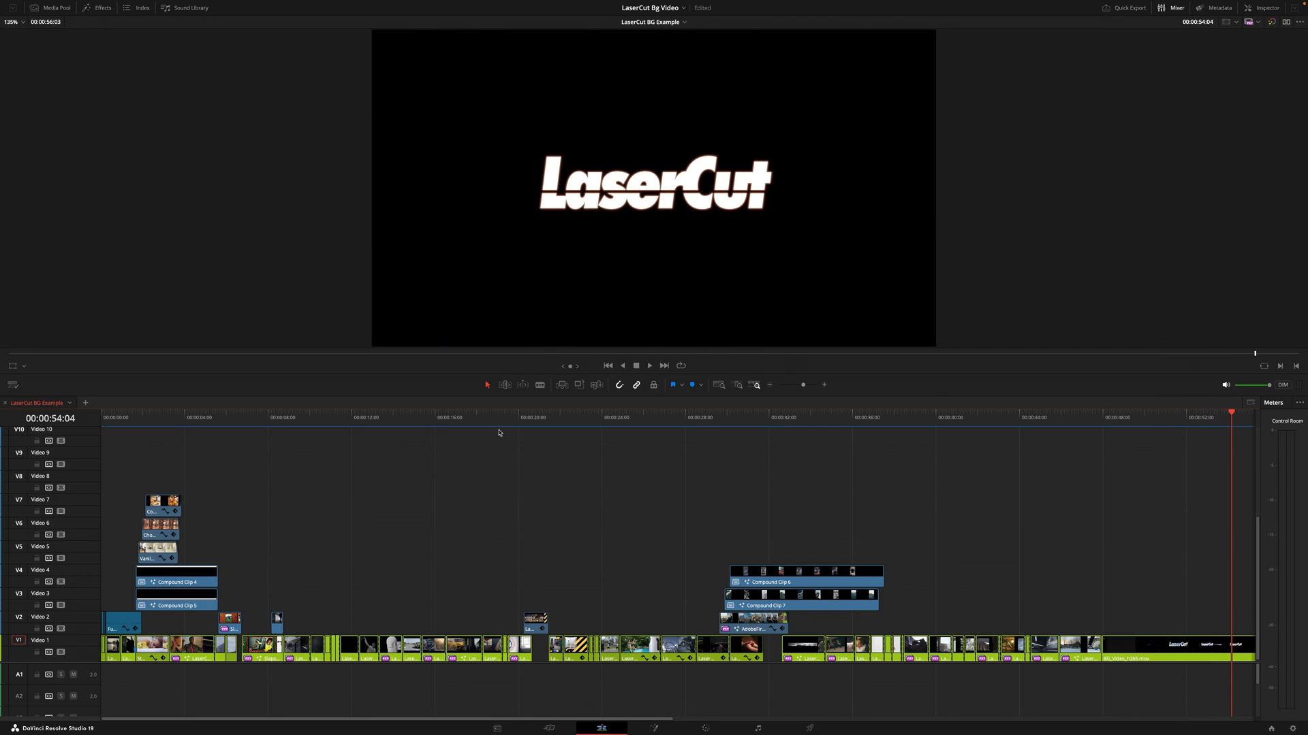
# Step: Preview earlier and basketball shots, then search the Effects library for 'adj'
pyautogui.click(368, 417)
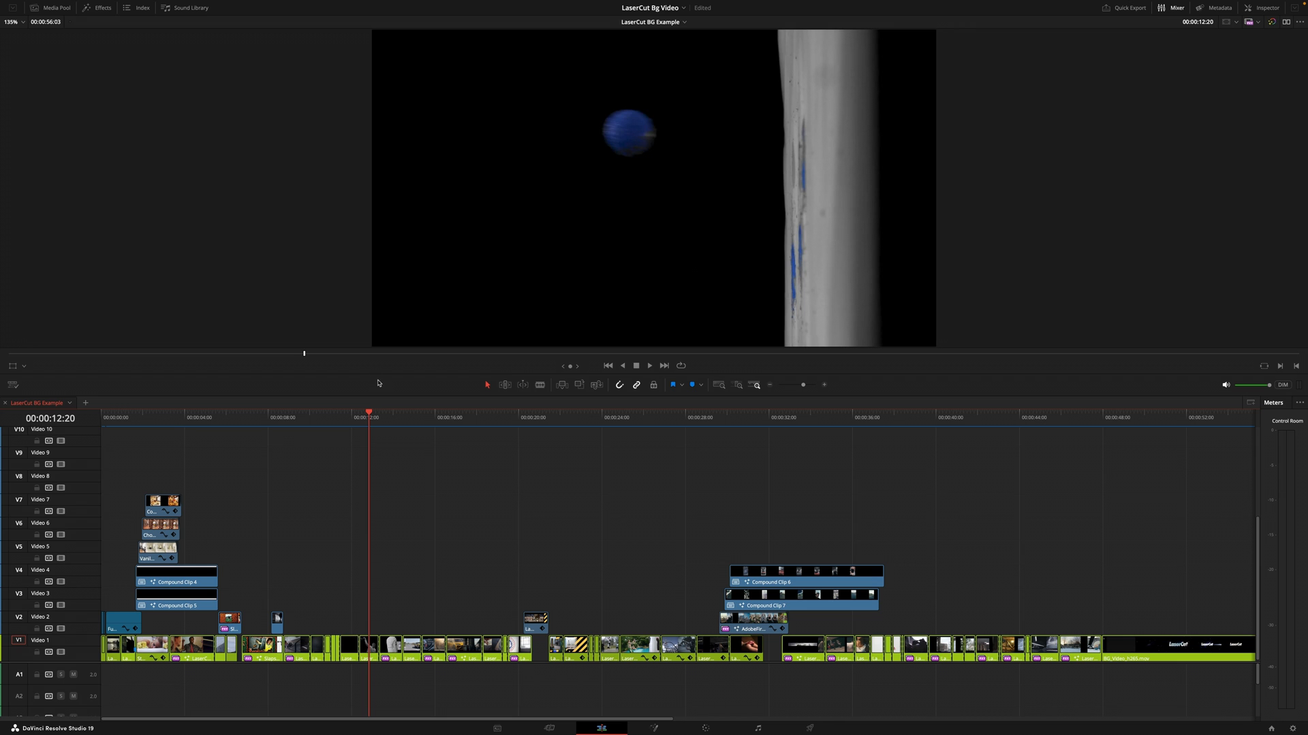
pyautogui.click(609, 417)
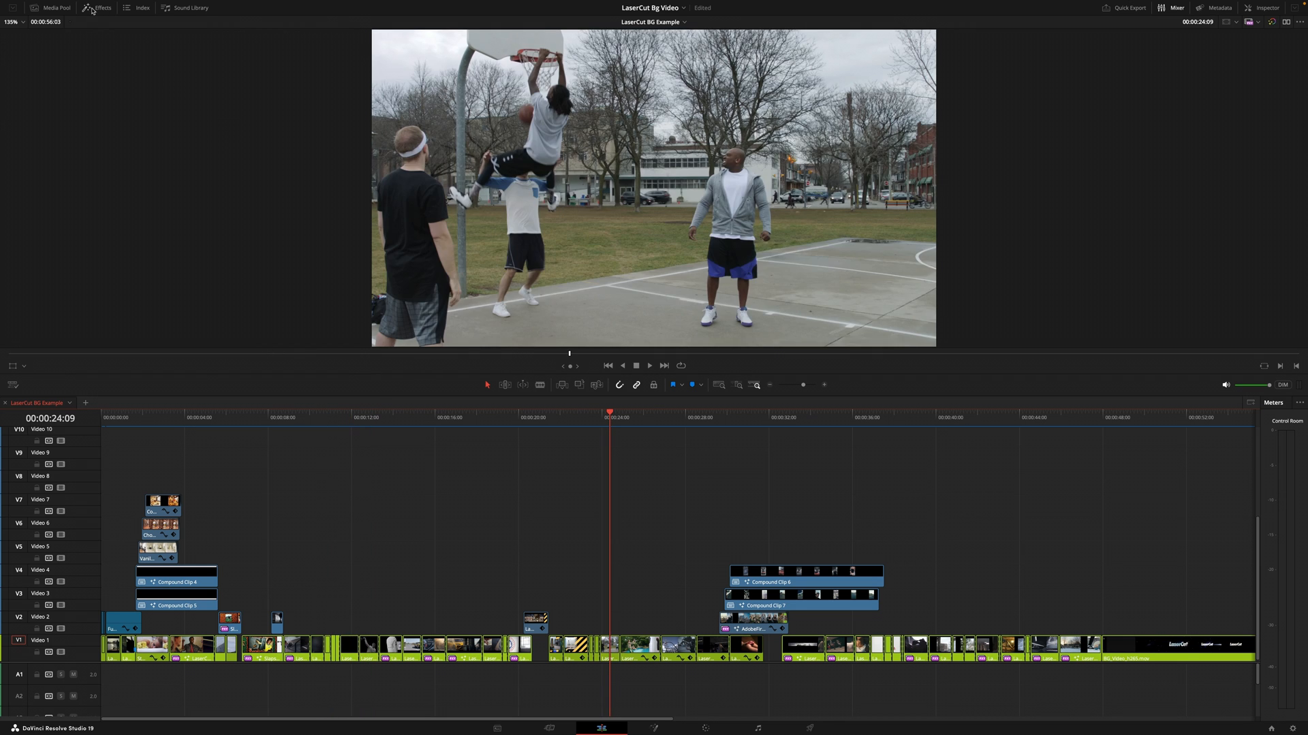
pyautogui.click(98, 8)
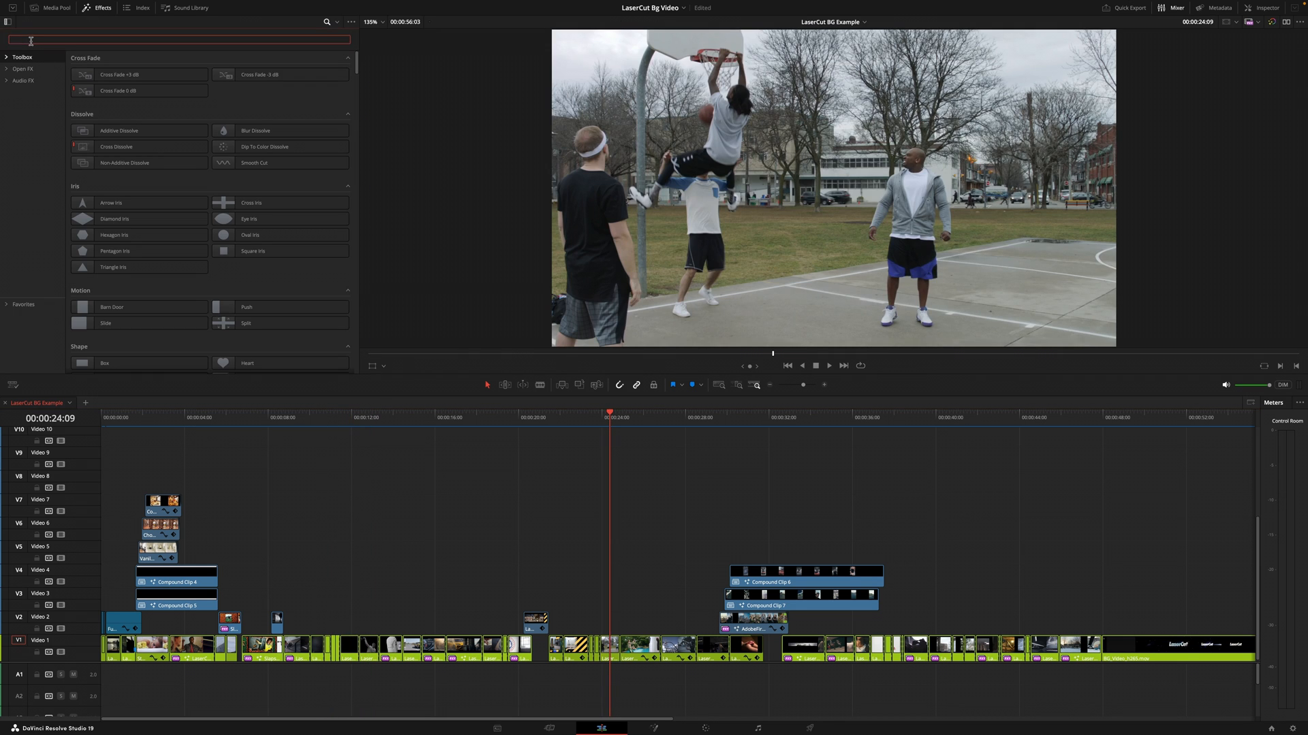
pyautogui.write('adj')
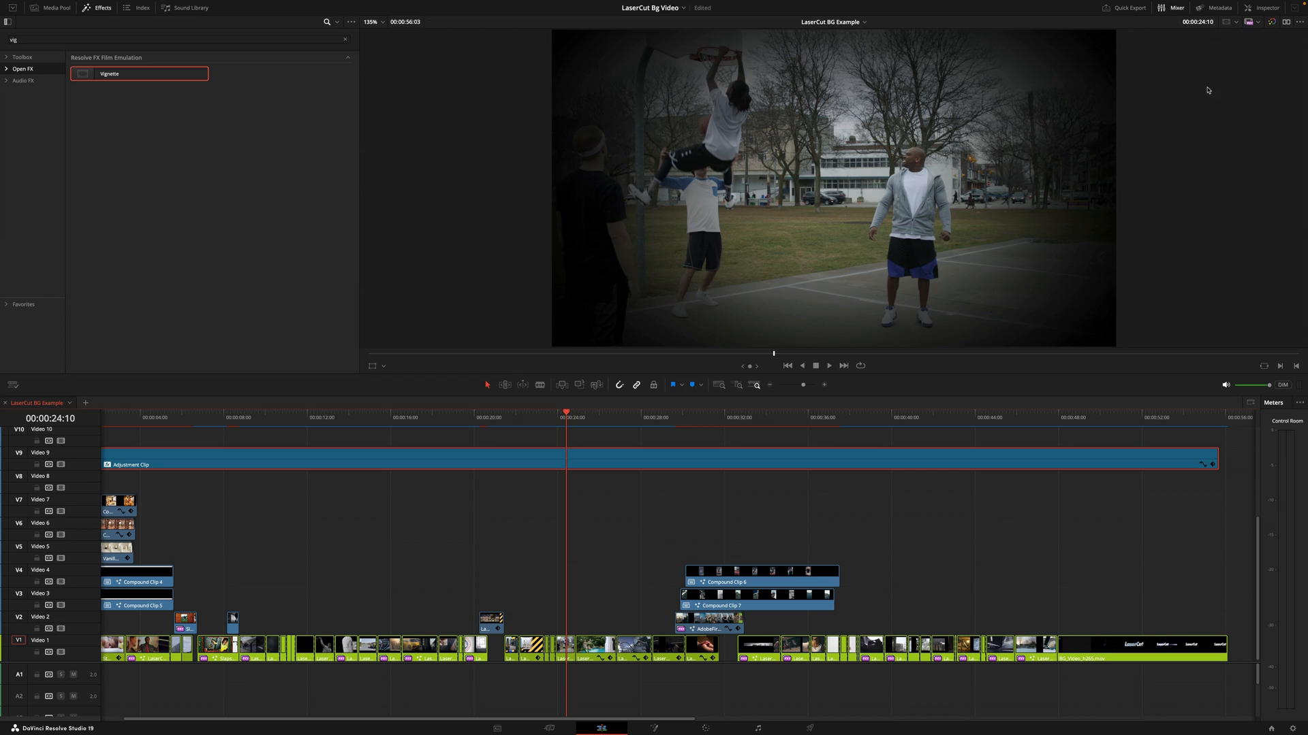
# Step: Bring up the Inspector to widen and soften the adjustment clip's Vignette
pyautogui.click(1264, 8)
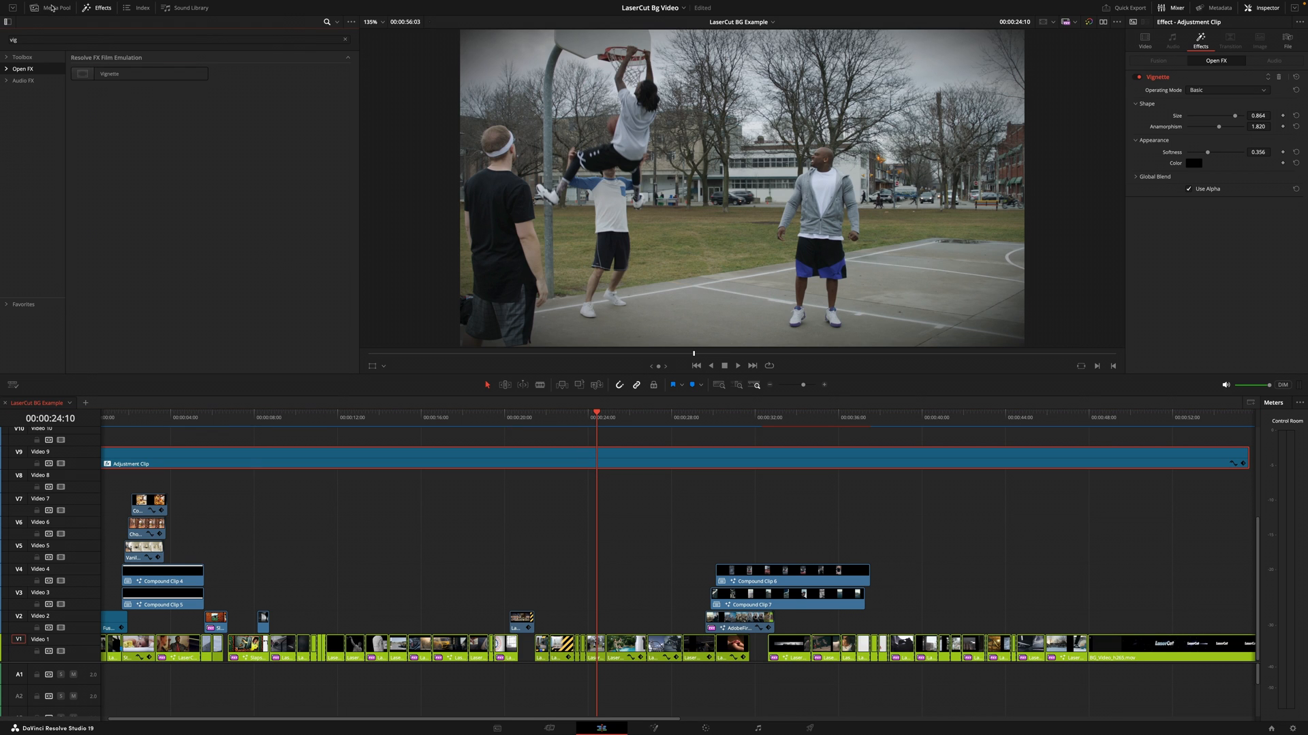
# Step: Open the Media Pool and the Edit folder among the Power Bins
pyautogui.click(53, 8)
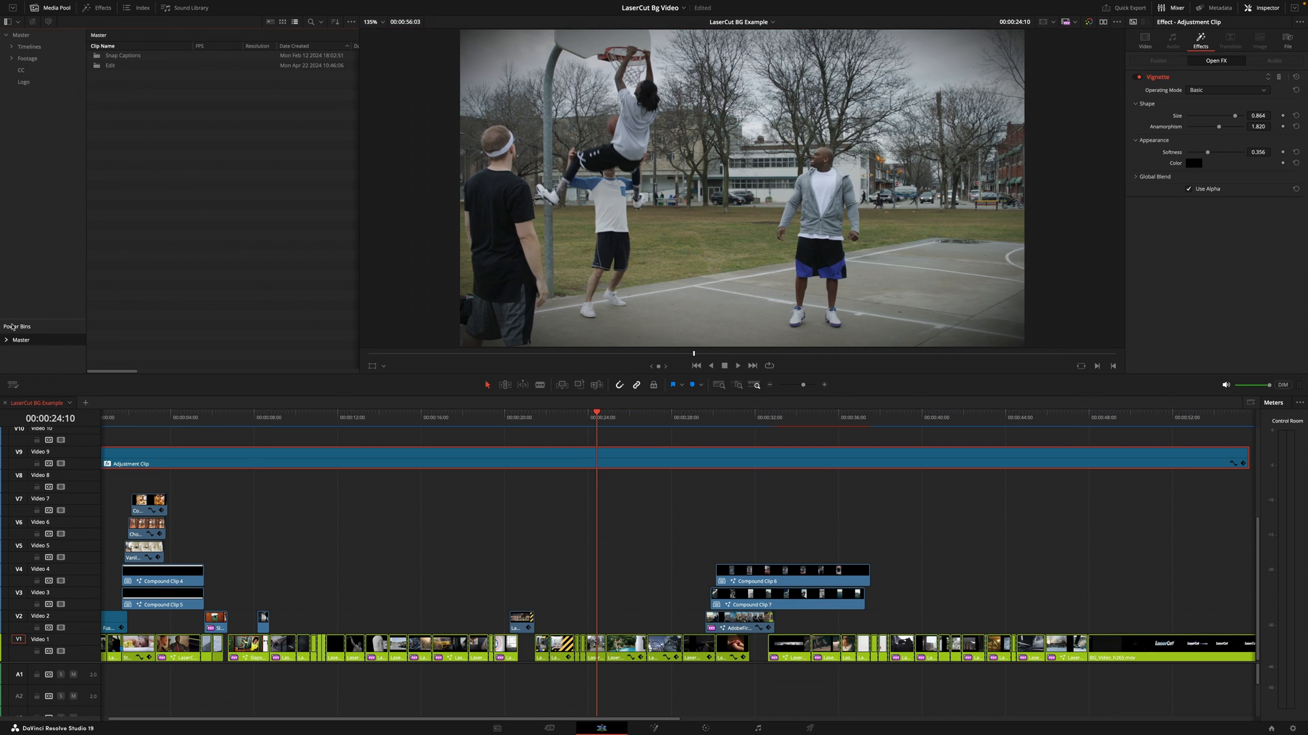
pyautogui.moveTo(336, 100)
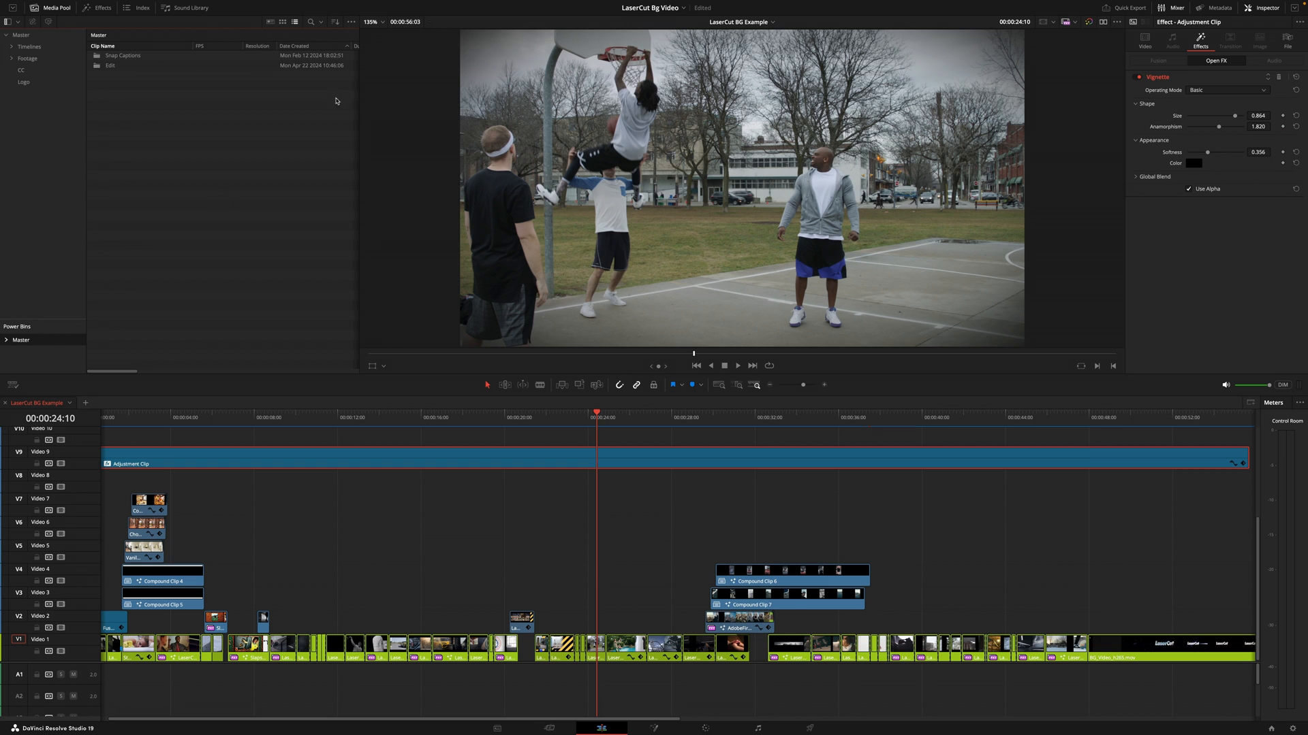
pyautogui.click(351, 22)
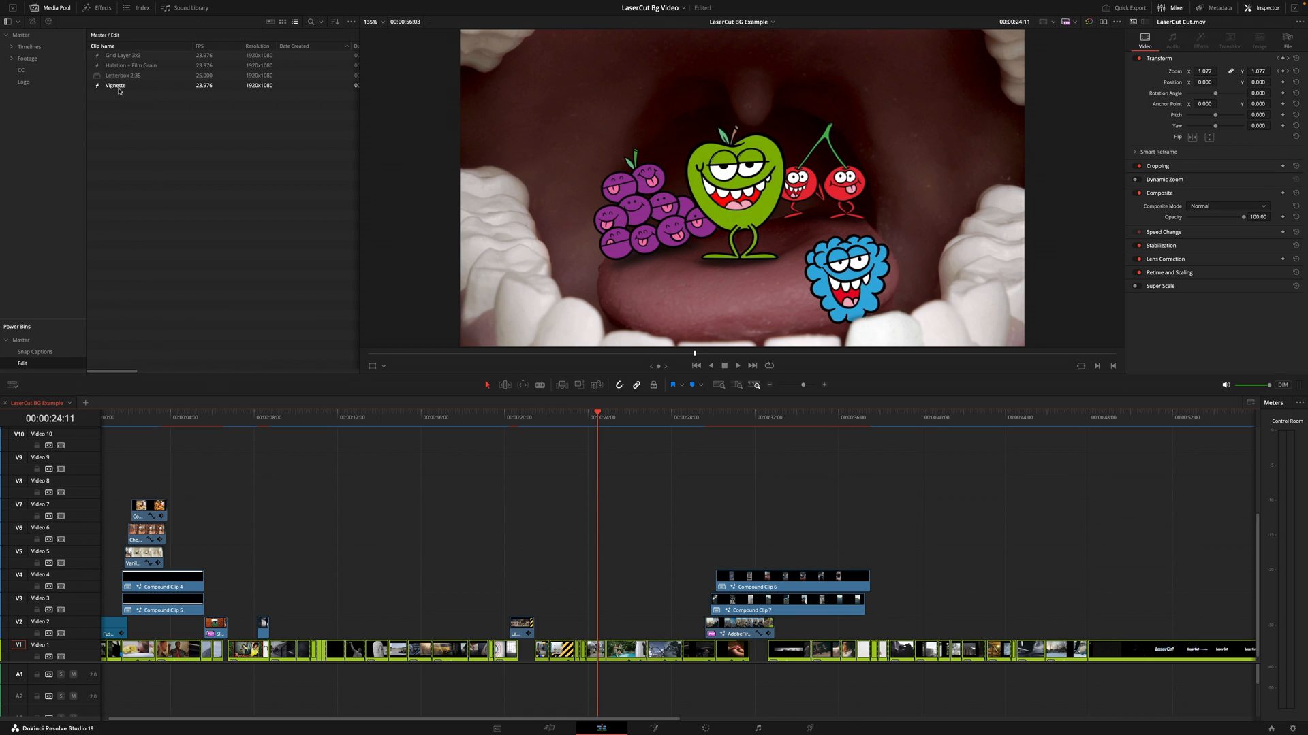
# Step: Pick the saved Grid Layer 3x3 clip from the Edit power bin
pyautogui.click(116, 85)
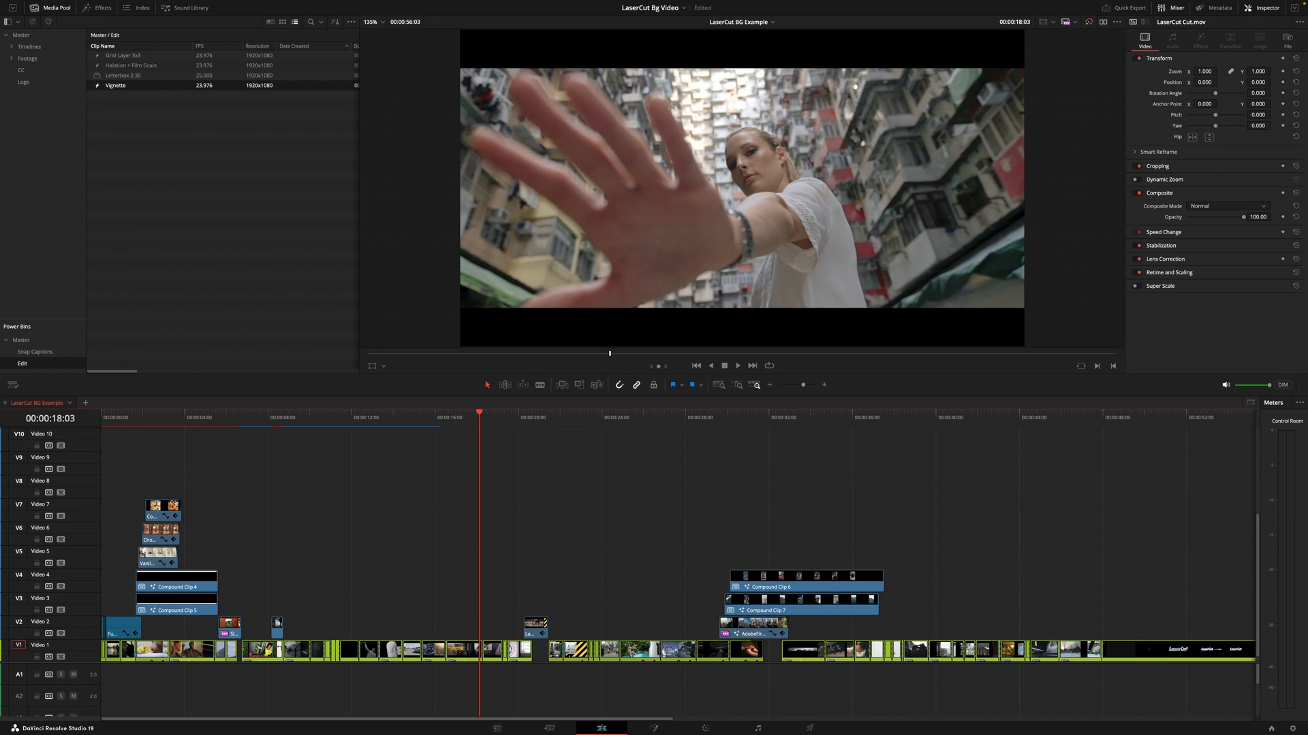
pyautogui.moveTo(153, 122)
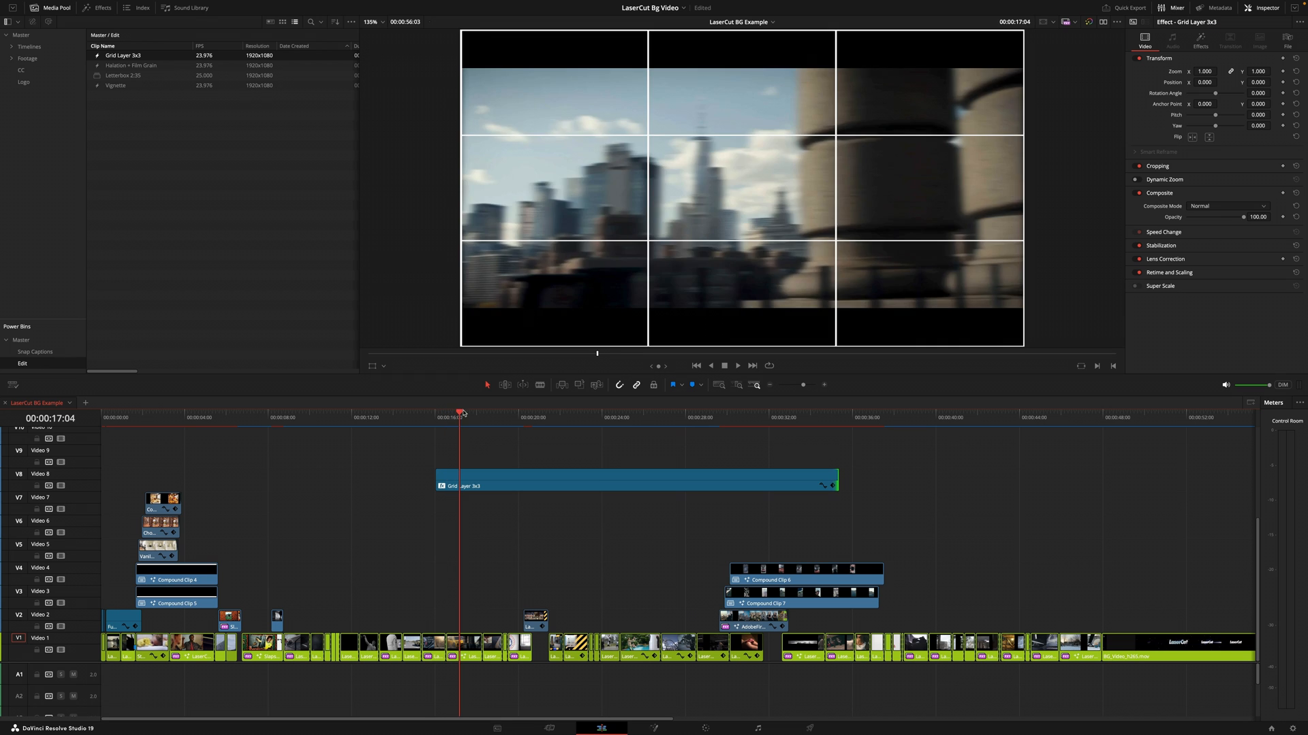
# Step: Select the Grid Layer 3x3 clip on V8 and delete it
pyautogui.click(583, 417)
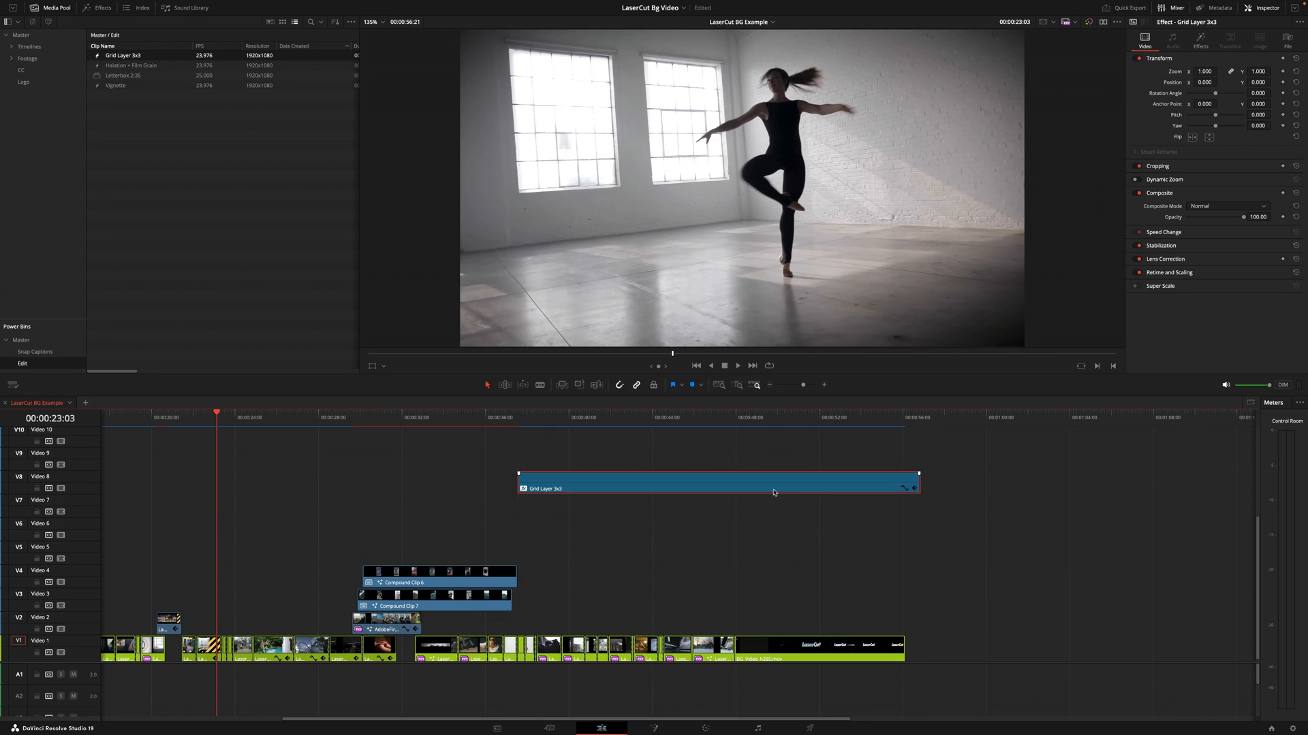
pyautogui.click(866, 413)
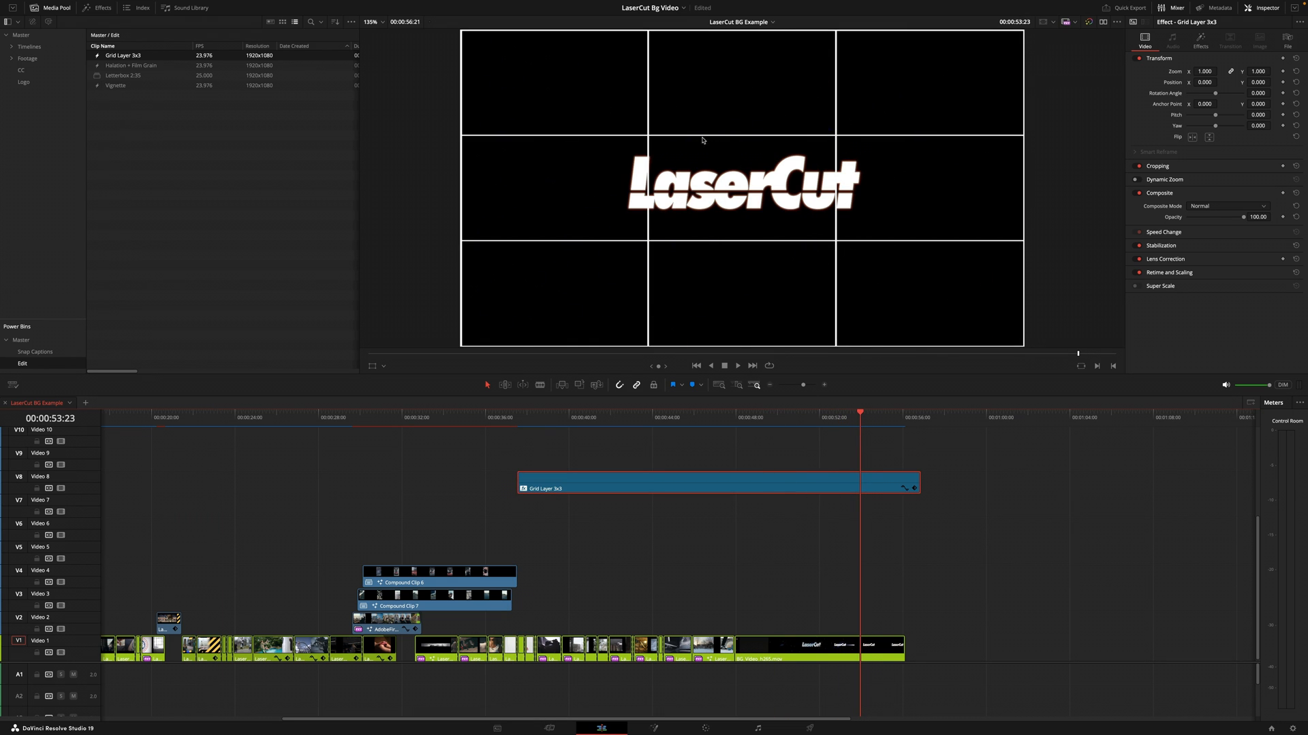
pyautogui.click(737, 483)
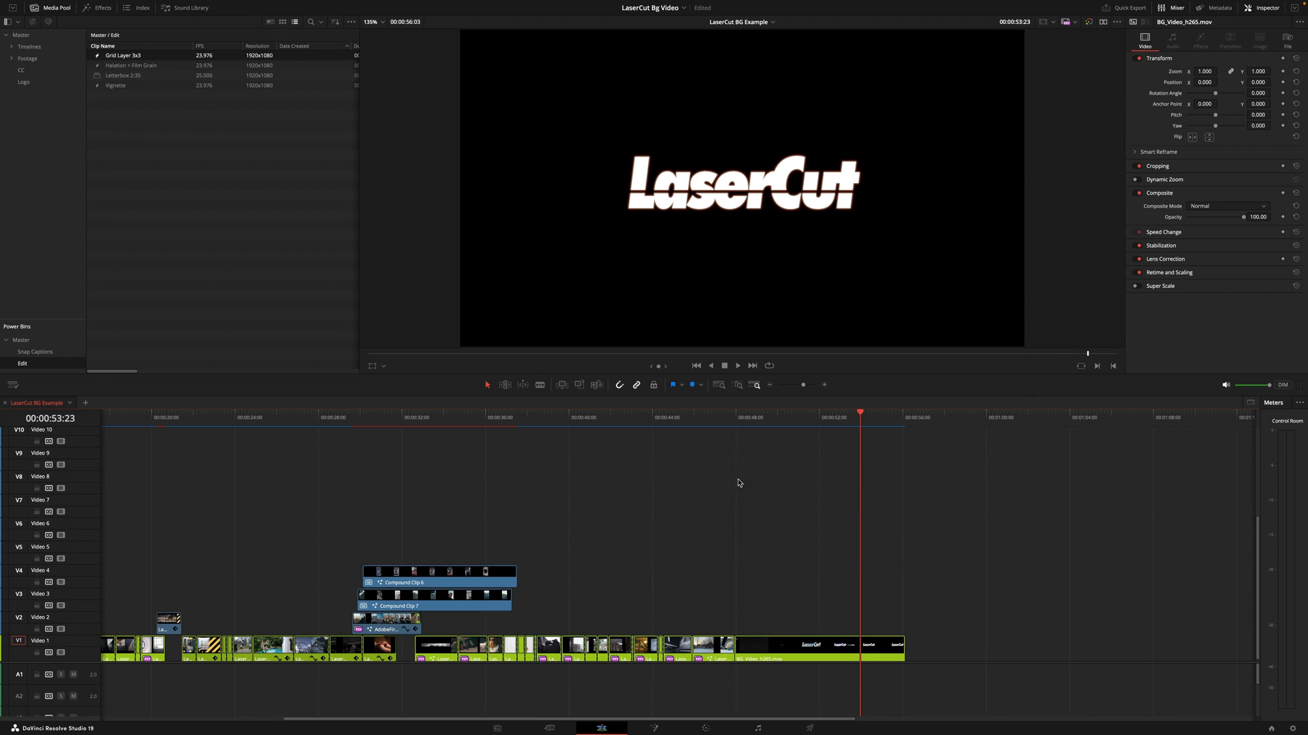
# Step: Open the Effects library and start a new search for the adjustment clip and Grid
pyautogui.click(100, 7)
pyautogui.write('adj')
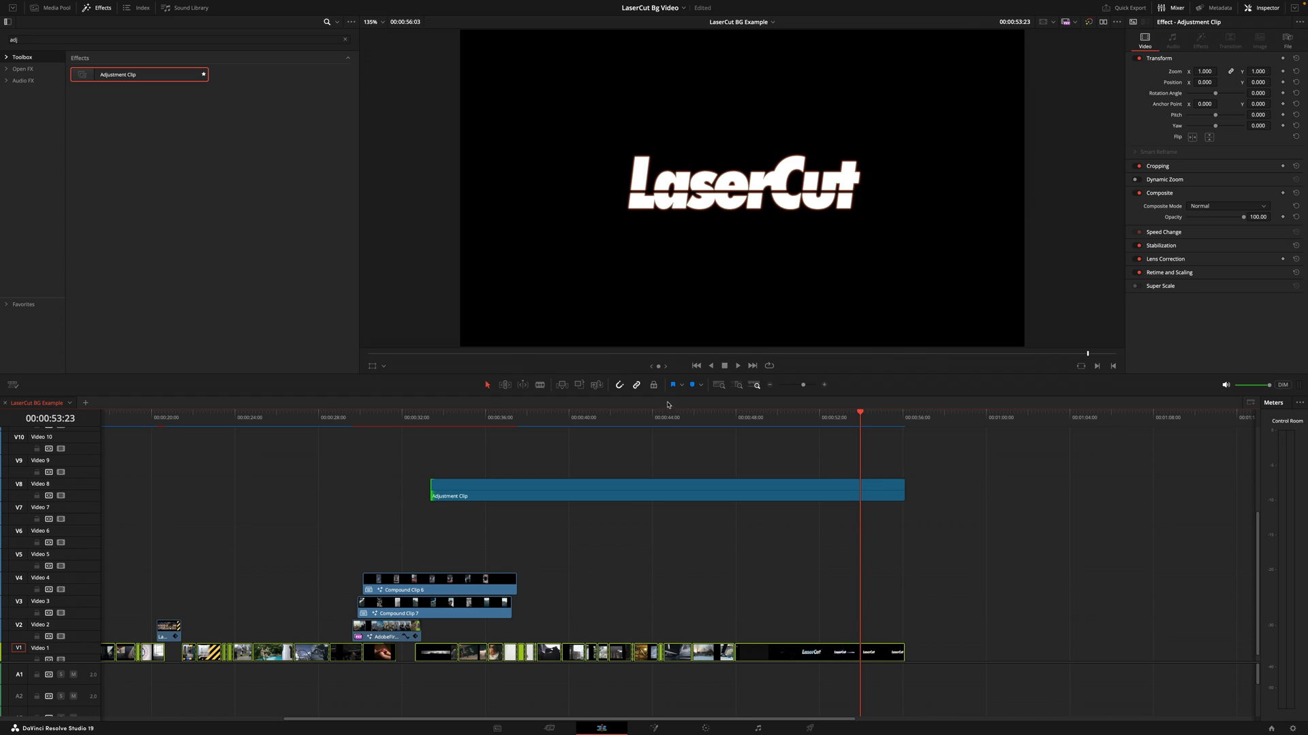
pyautogui.click(645, 417)
pyautogui.write('grid')
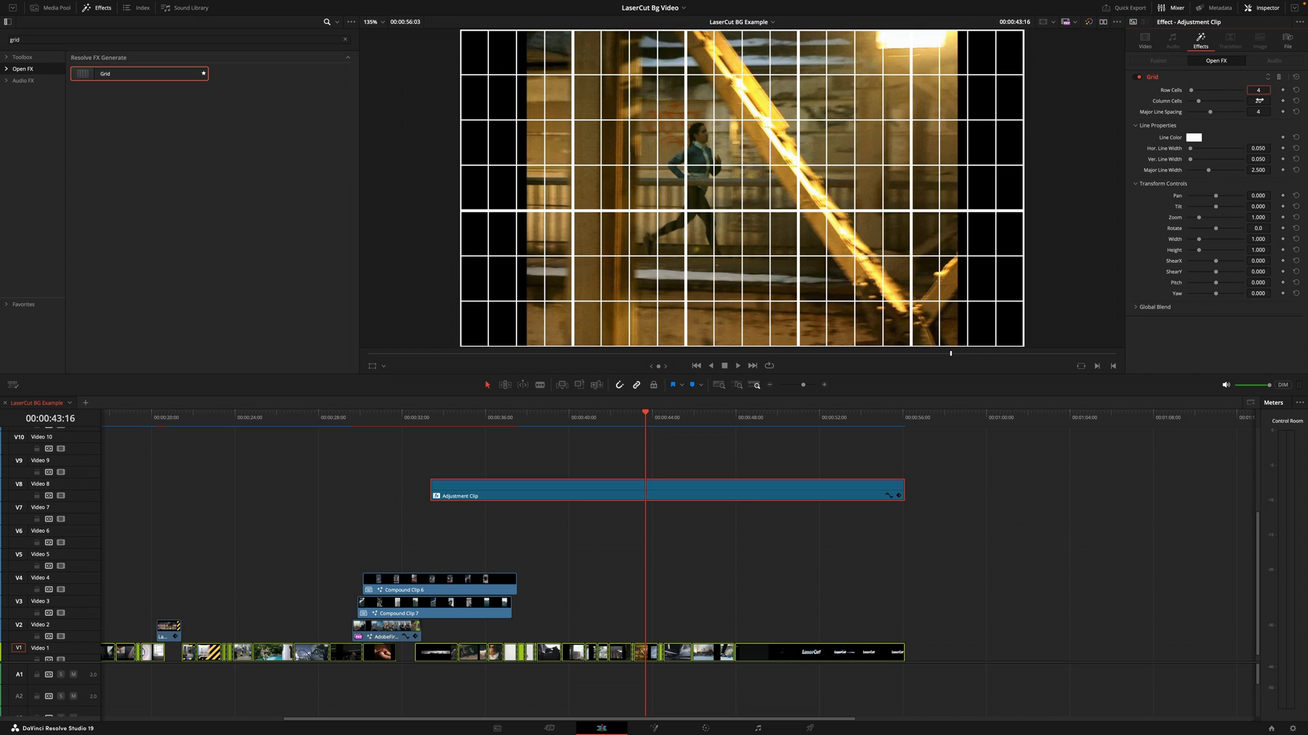
# Step: Set grid Column Cells to 4 and move the playhead to the LaserCut title
pyautogui.click(1256, 101)
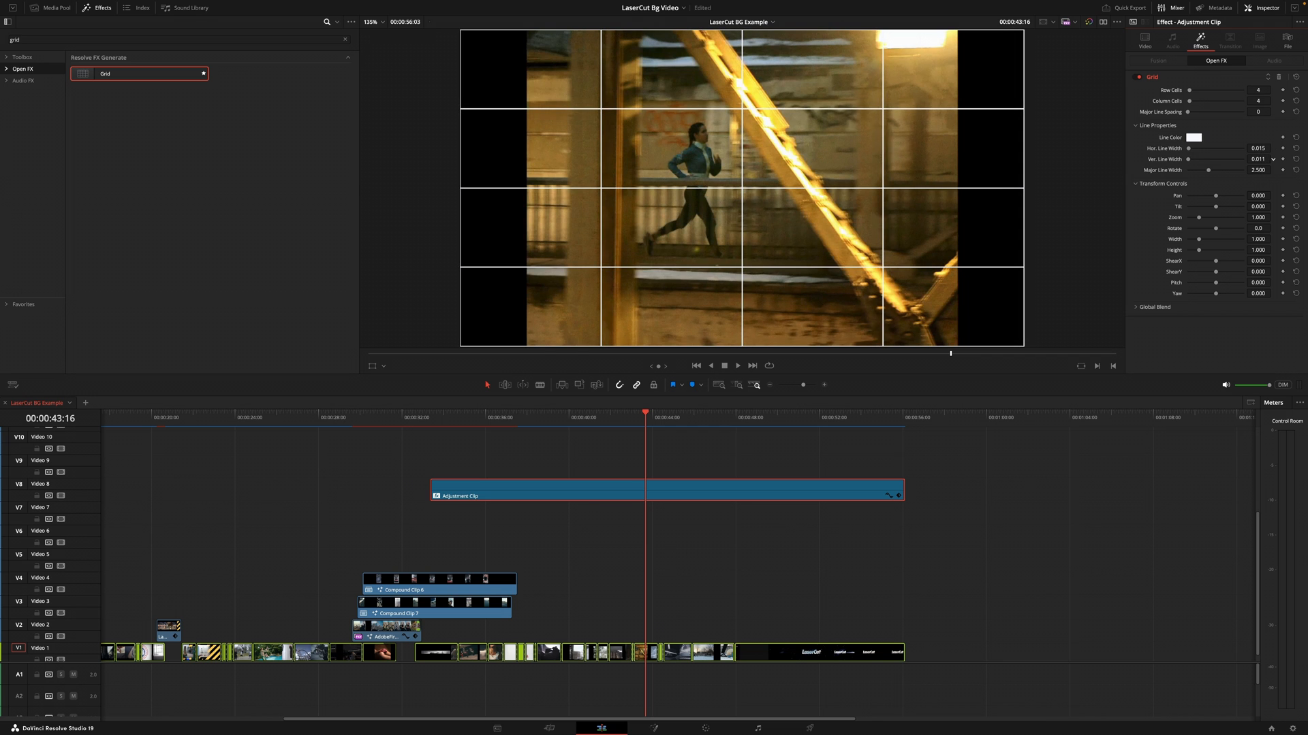
pyautogui.click(836, 416)
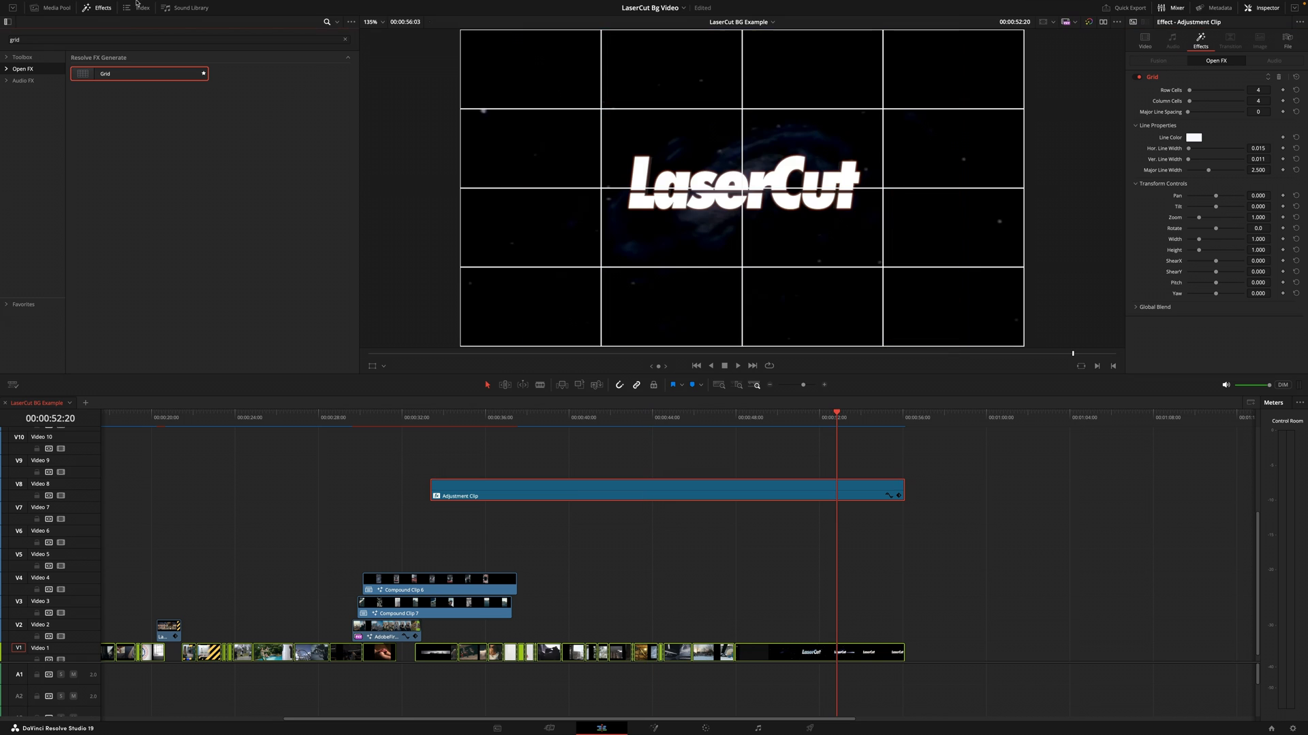
# Step: Open the Media Pool and start renaming the saved grid Adjustment Clip in Edit
pyautogui.click(53, 8)
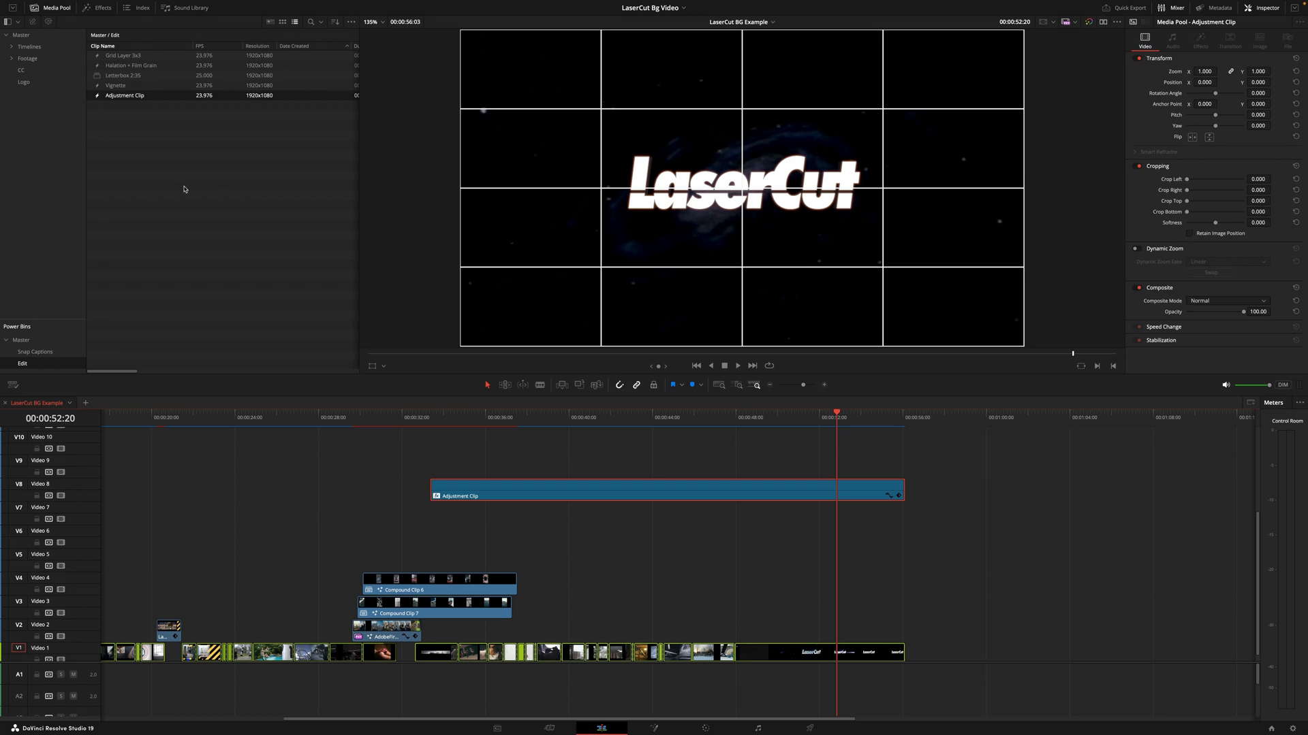
pyautogui.doubleClick(126, 96)
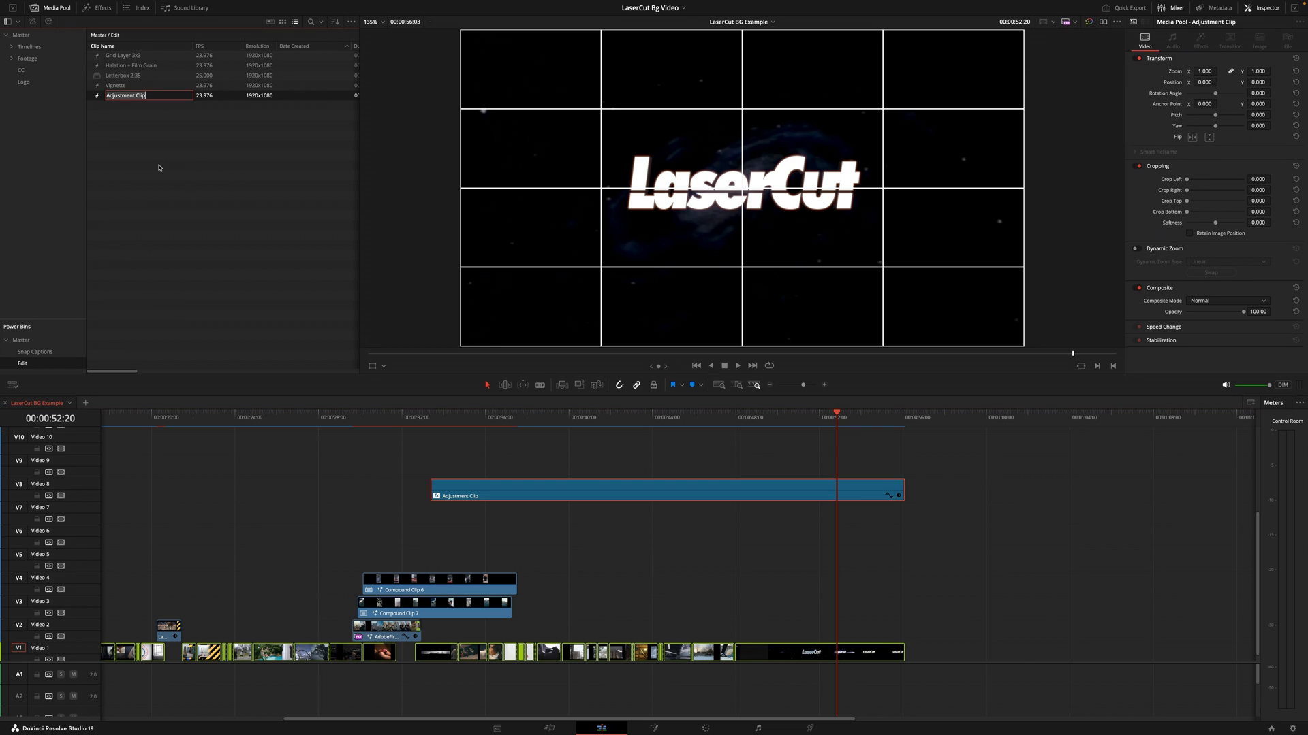